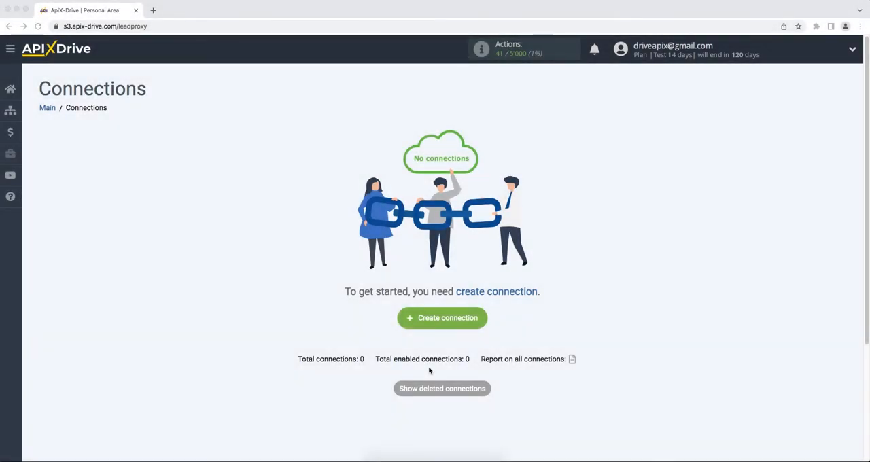
Create a new connection with Pipedrive as the data source system
left_click(441, 318)
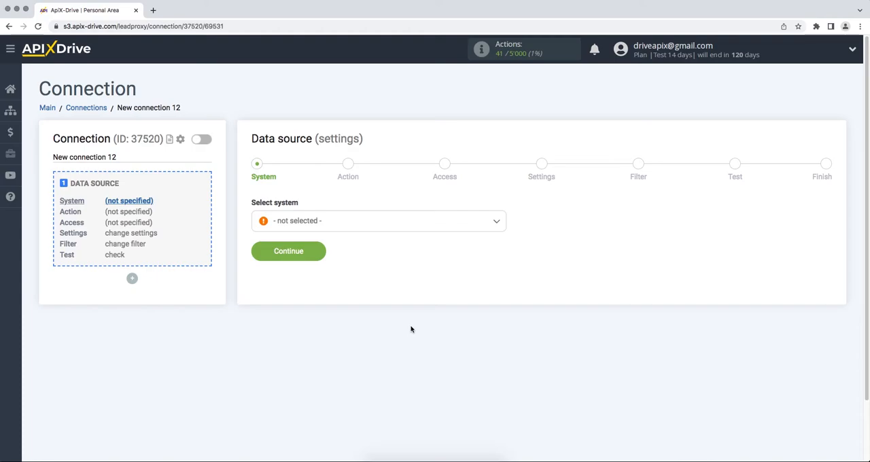
left_click(378, 220)
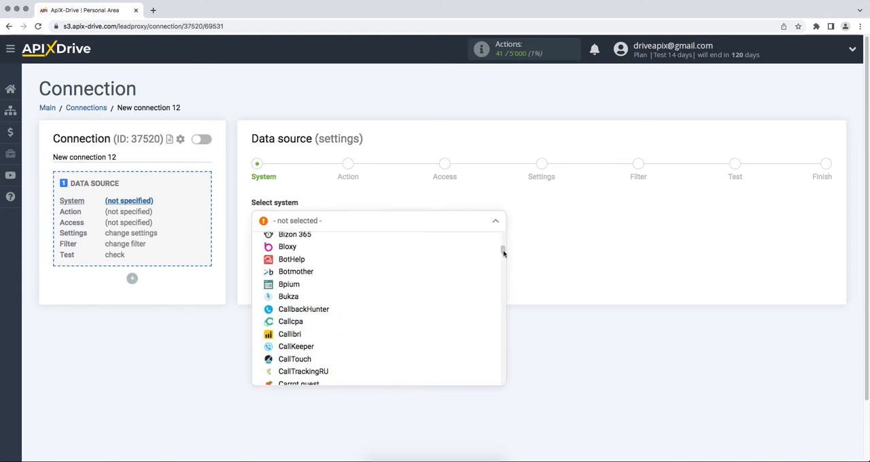
scroll("down", 3)
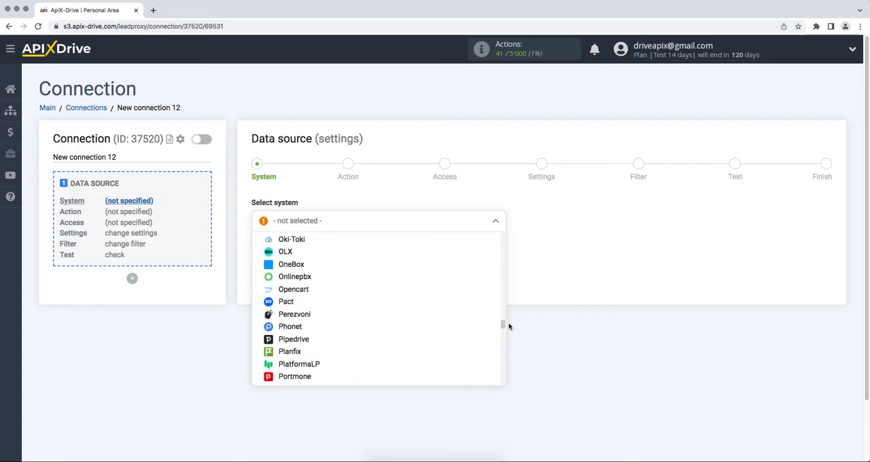
left_click(294, 339)
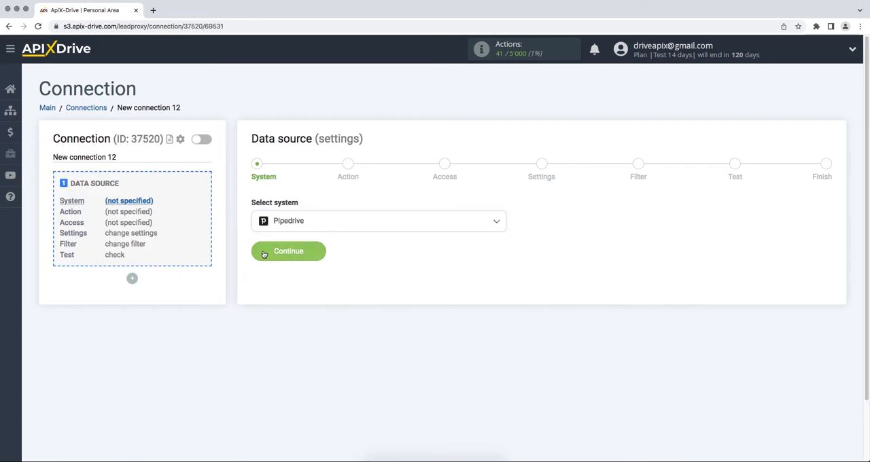
left_click(288, 252)
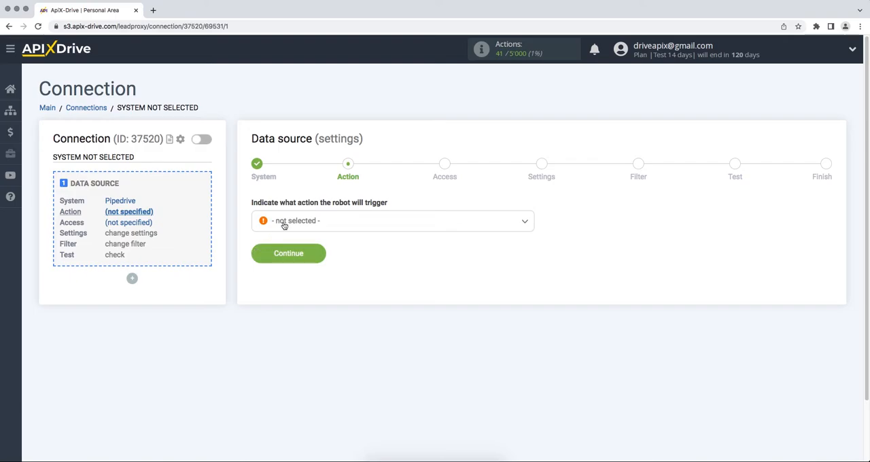
Set the Pipedrive trigger action to Get Deals (new) and continue
left_click(391, 220)
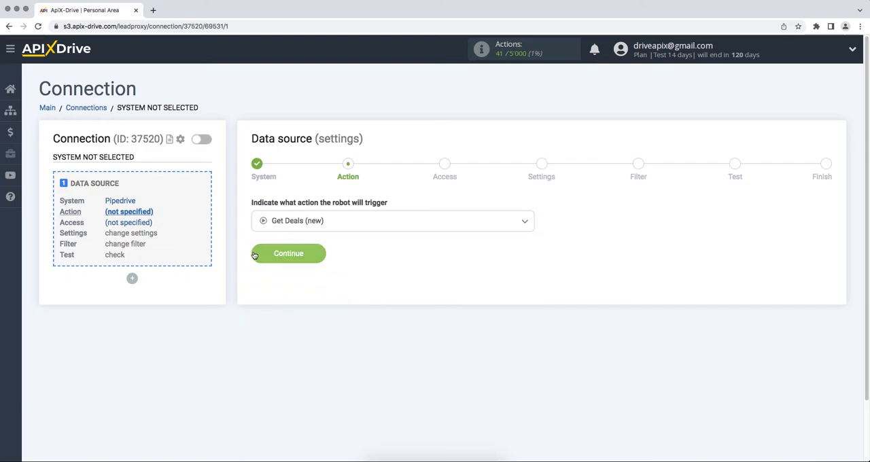
left_click(288, 254)
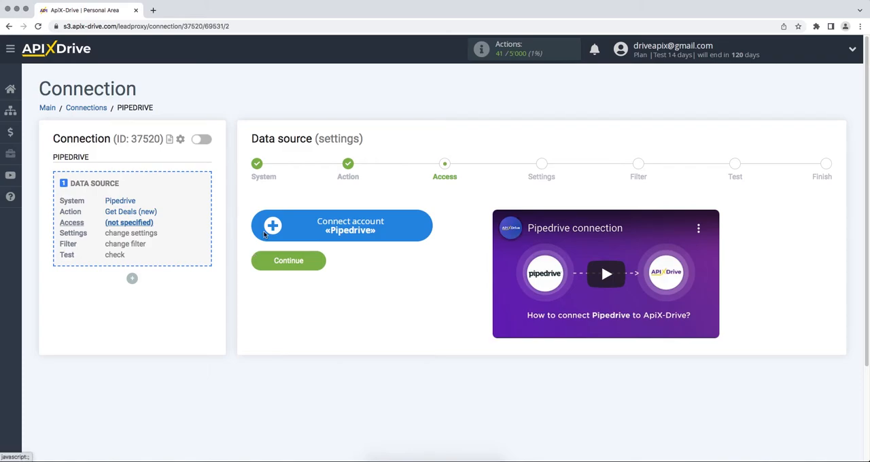
left_click(342, 226)
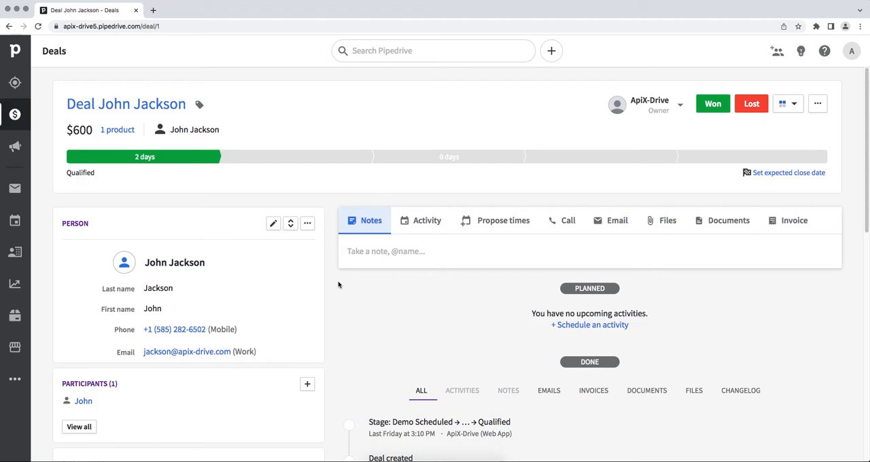
mouse_move(764, 83)
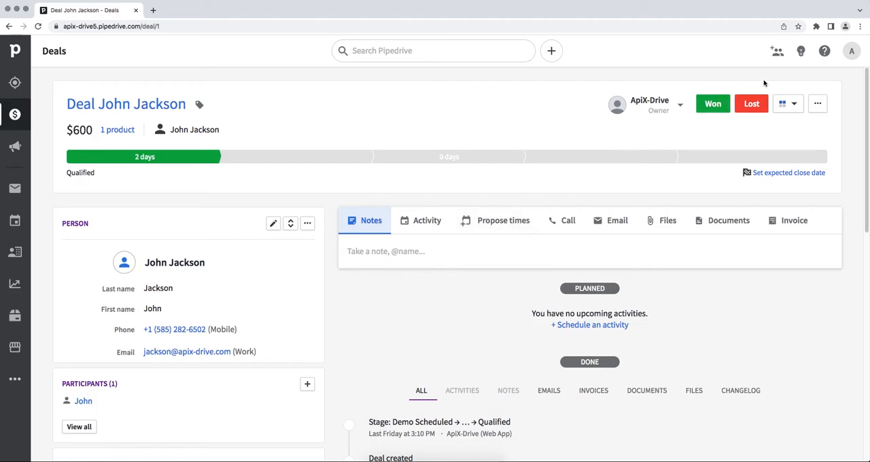
Copy the personal API token from Pipedrive's Personal preferences > API settings
left_click(851, 52)
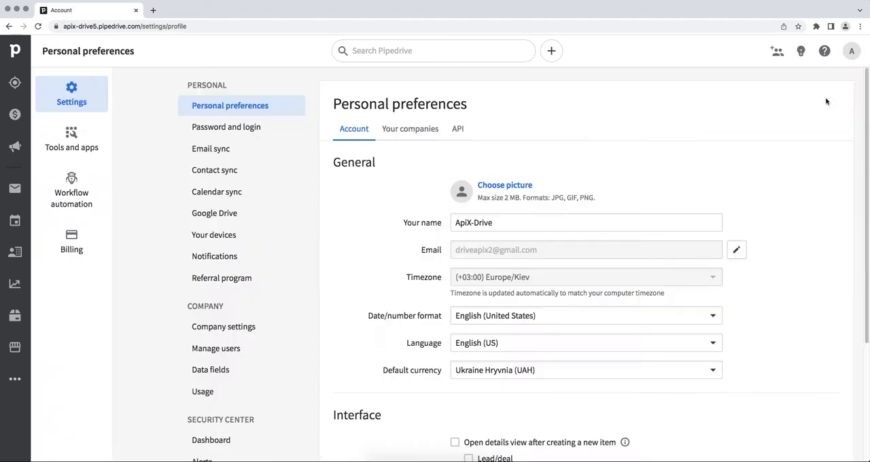
left_click(457, 128)
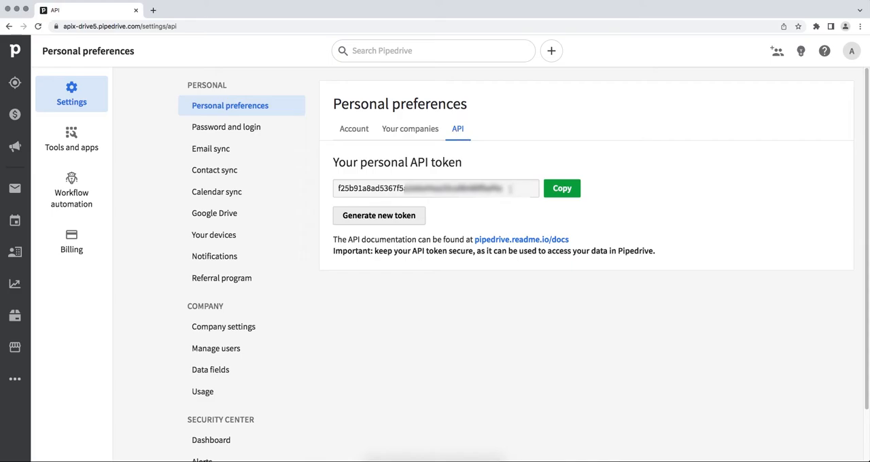
triple_click(435, 188)
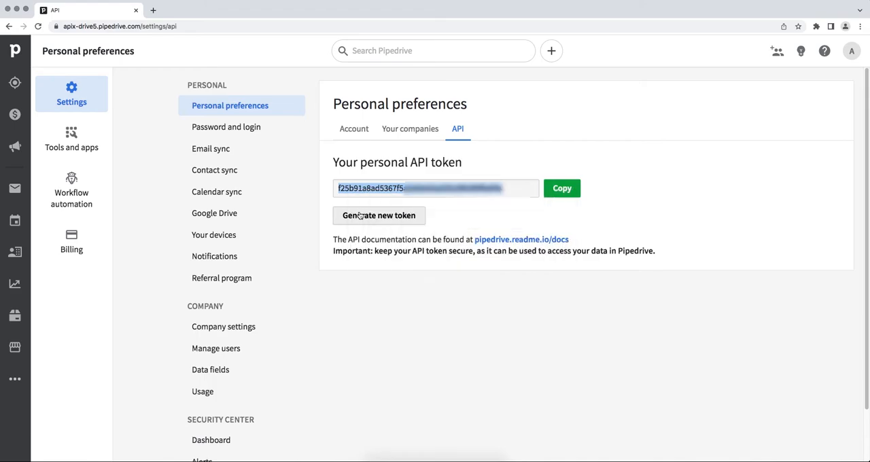
right_click(431, 267)
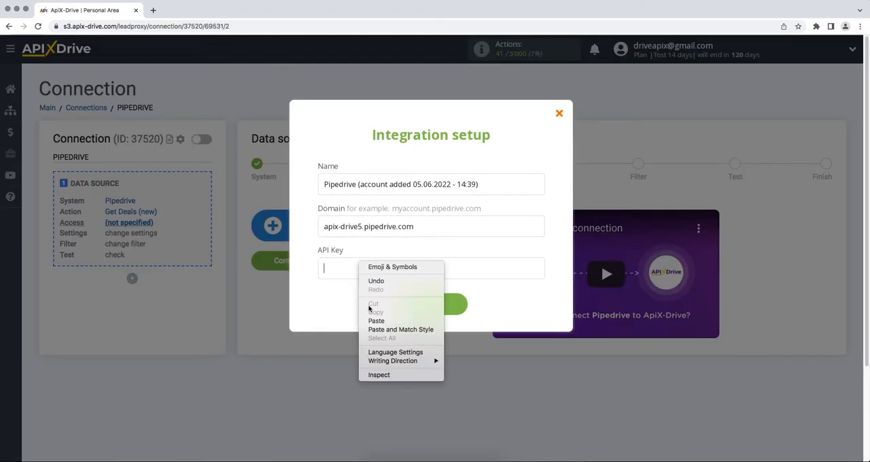
Save the Pipedrive account with the pasted API key and select it as the login
left_click(375, 320)
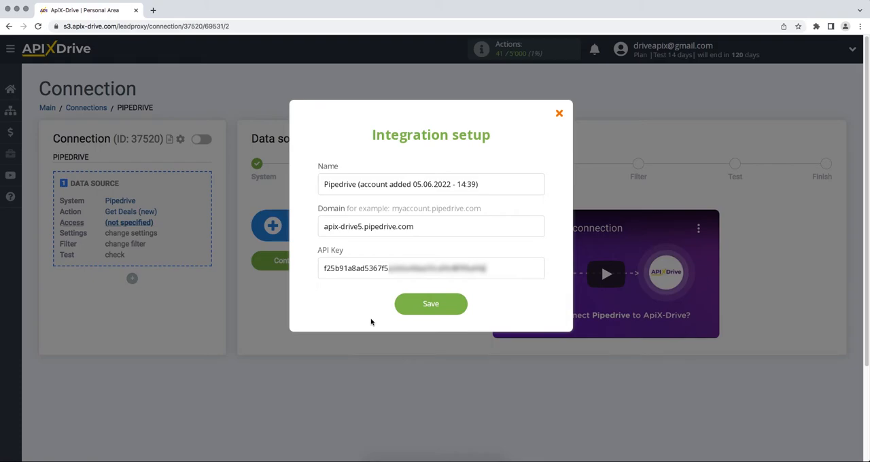
left_click(431, 304)
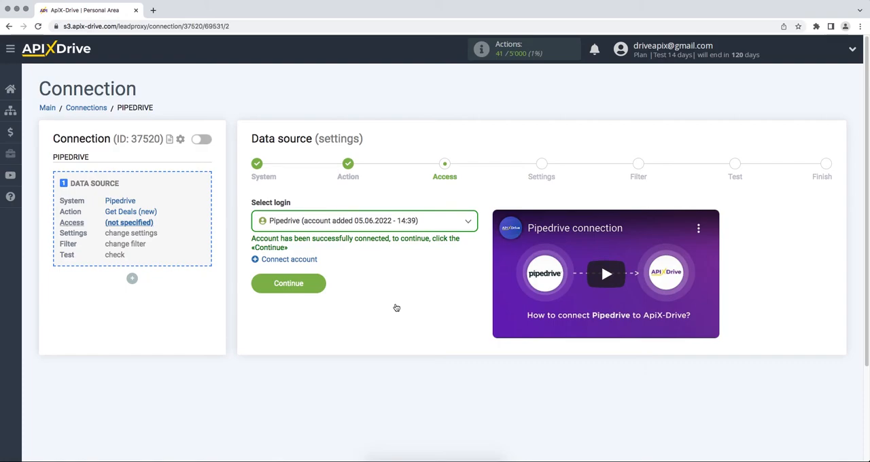
left_click(364, 220)
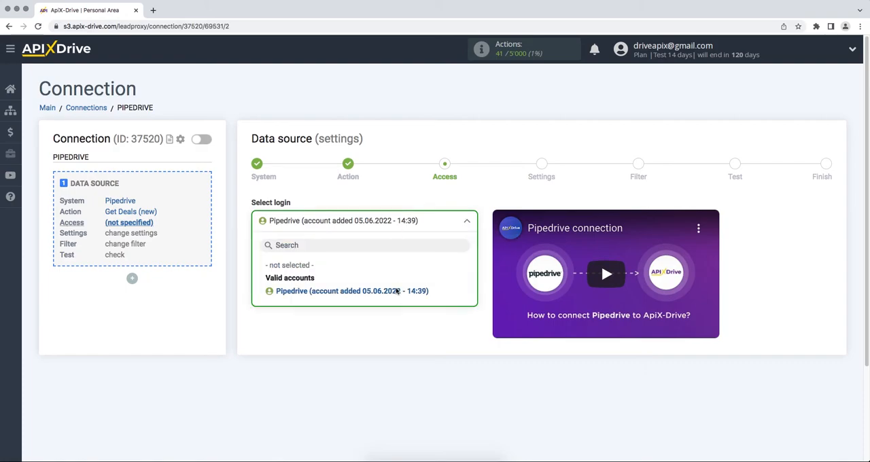
left_click(352, 291)
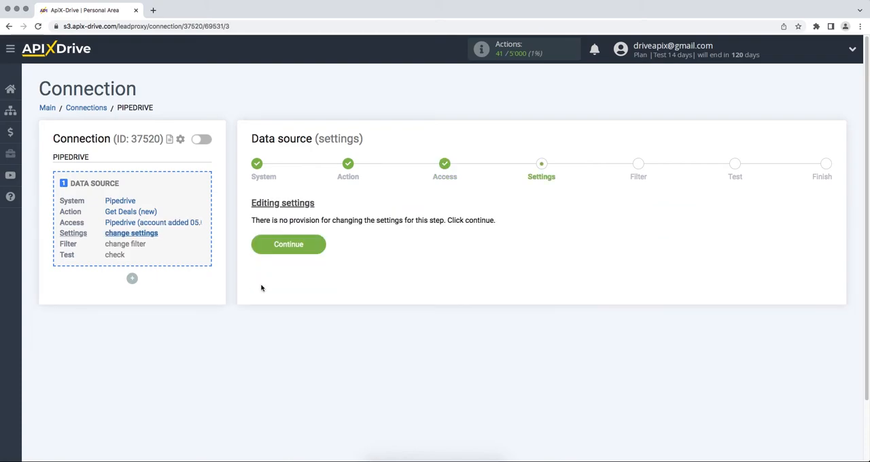
Continue past Settings and Filter, review the test deal and finish the source setup
left_click(288, 244)
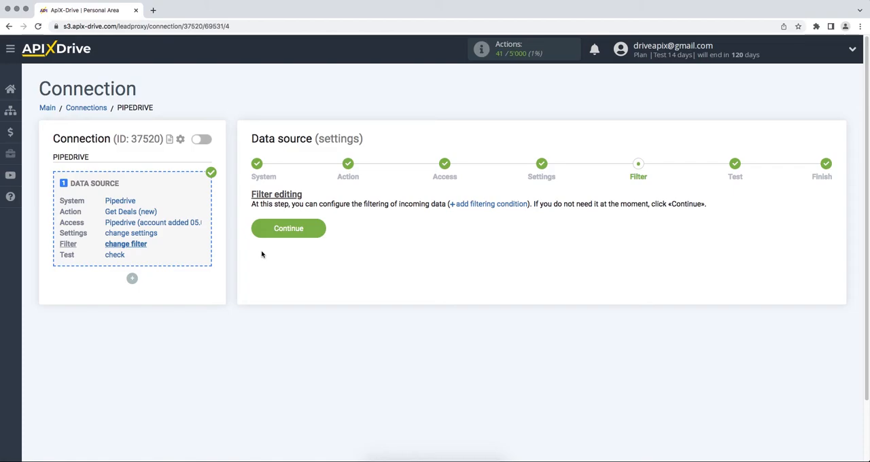
left_click(288, 229)
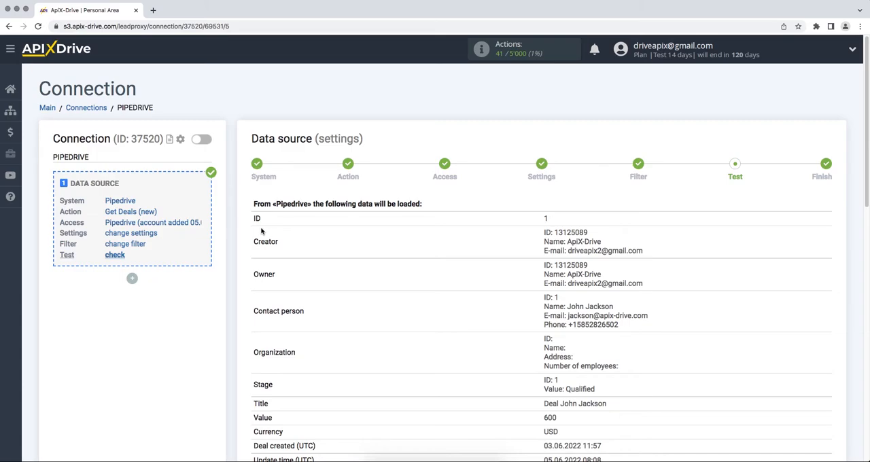
scroll("down", 3)
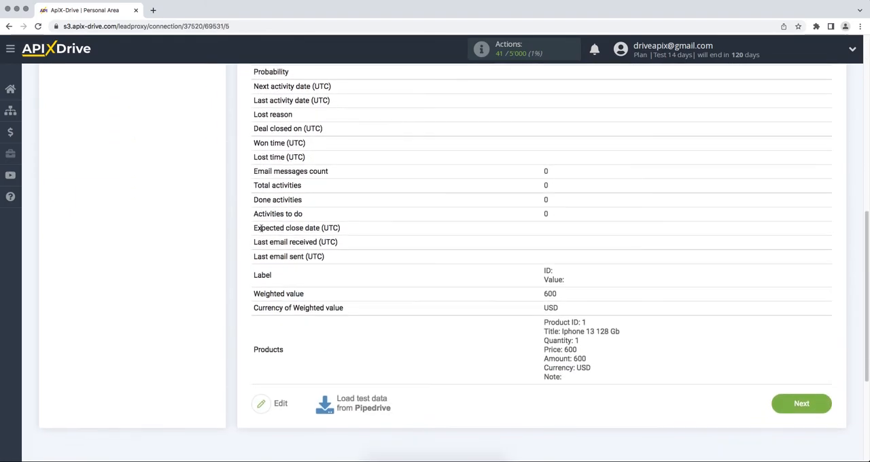
left_click(802, 402)
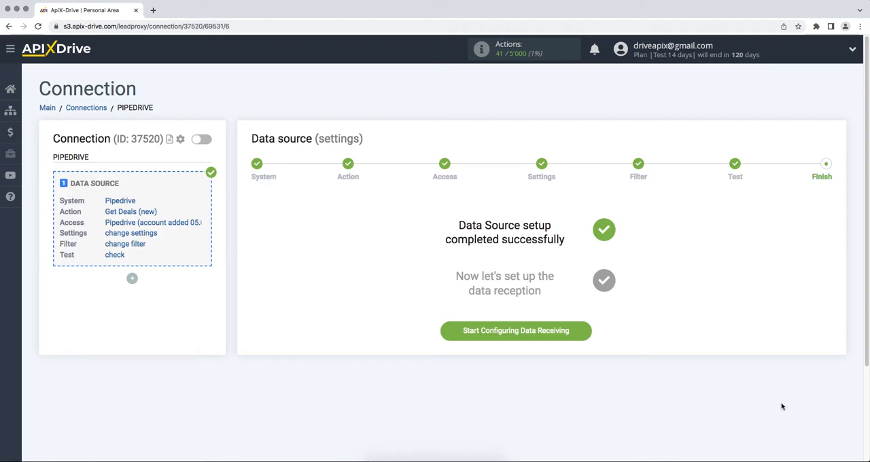
mouse_move(535, 369)
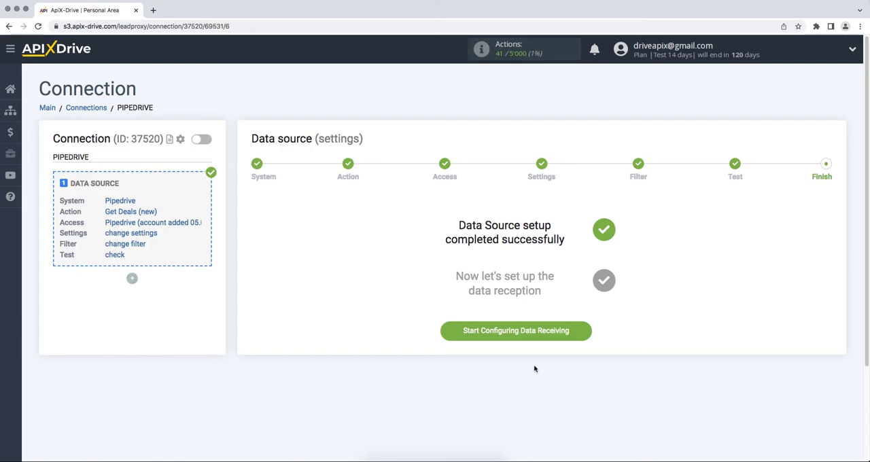
Add a data destination and choose Notion as the receiving system
left_click(515, 330)
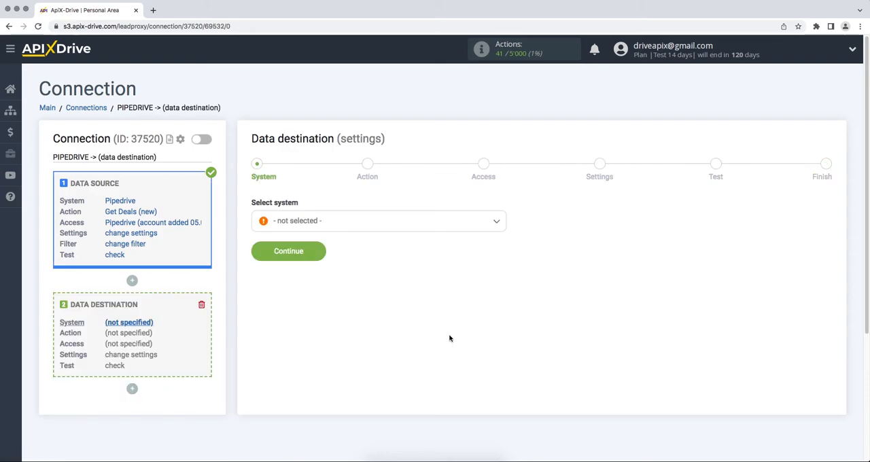
left_click(378, 220)
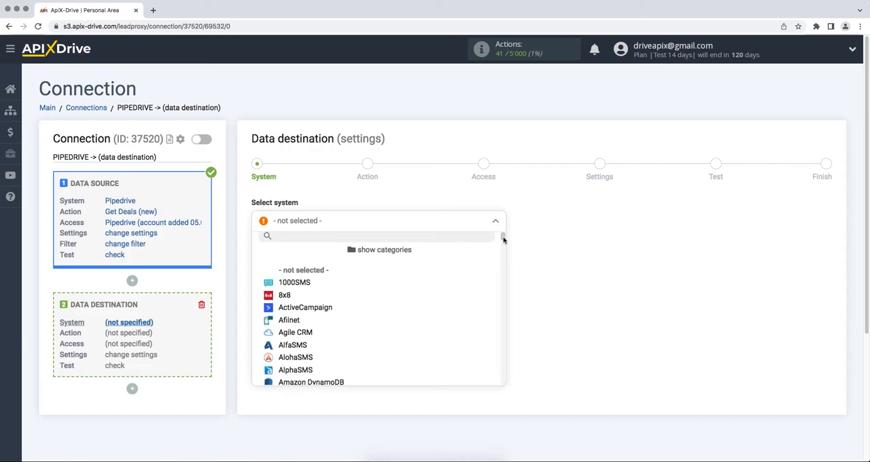
scroll("down", 3)
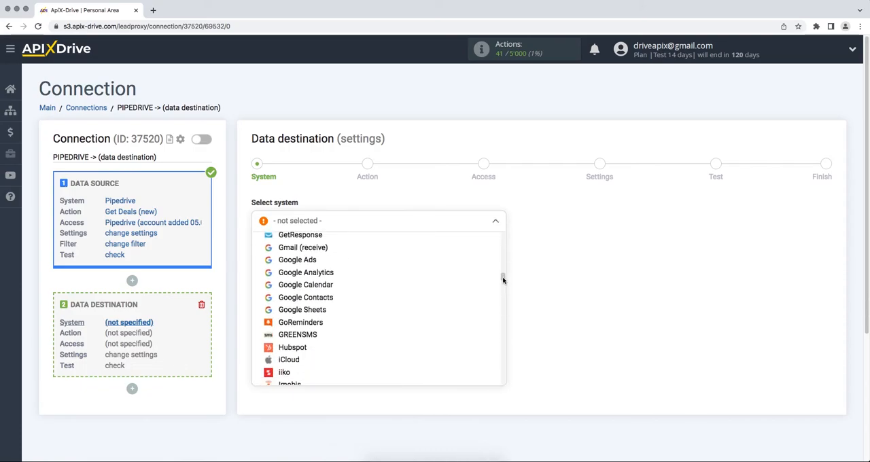
scroll("down", 3)
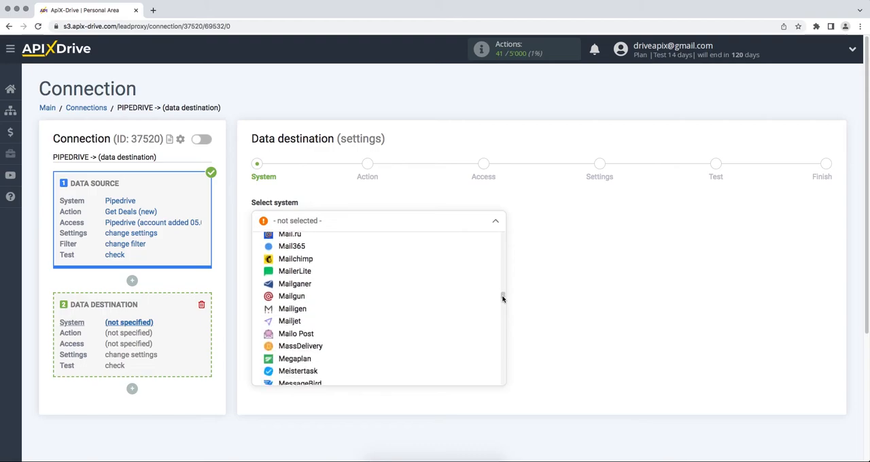
scroll("down", 3)
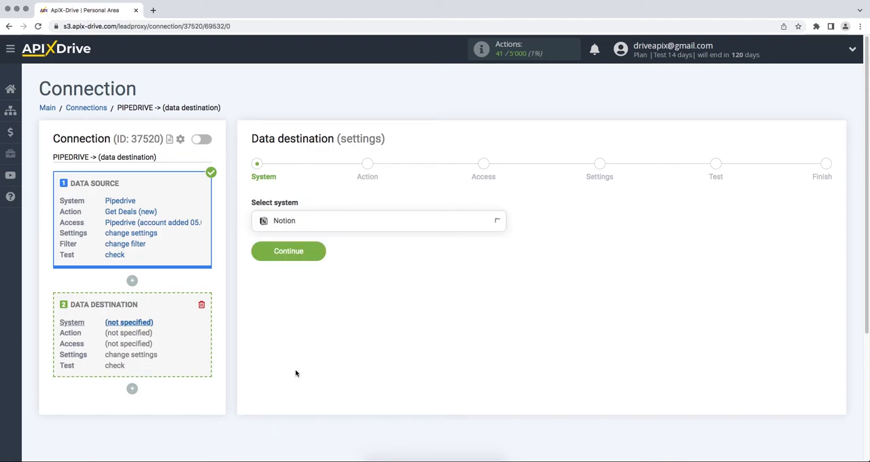
left_click(288, 251)
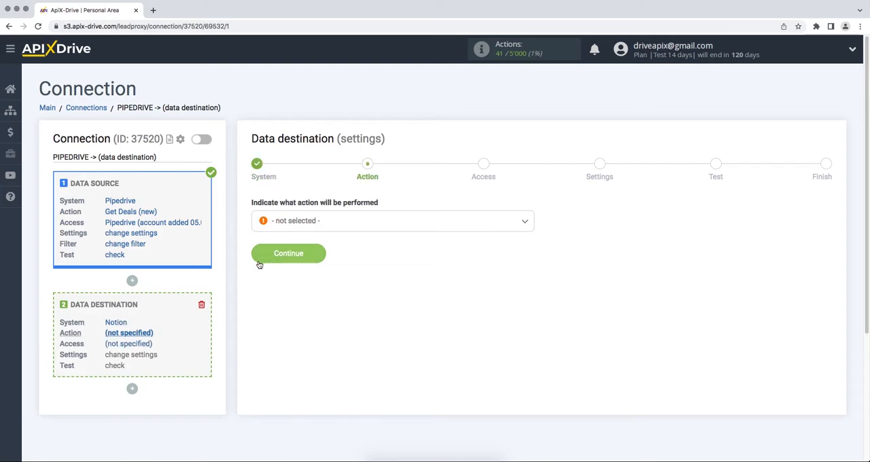
Choose Add Note as the Notion destination action
left_click(391, 221)
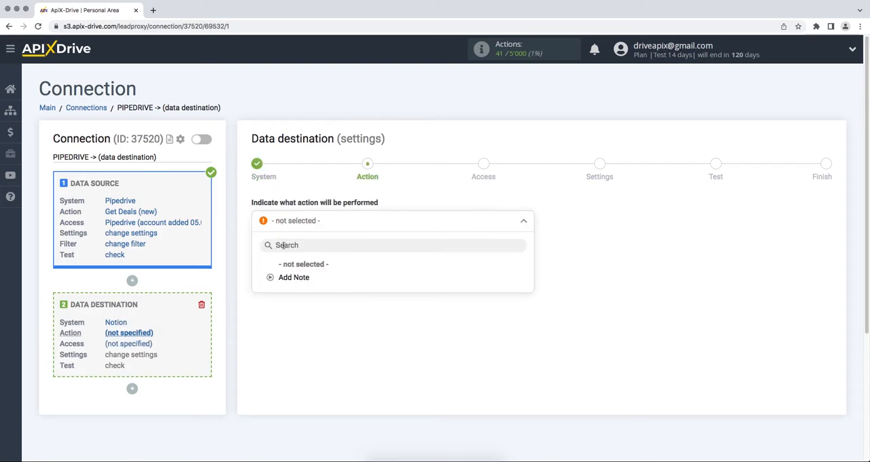
left_click(293, 278)
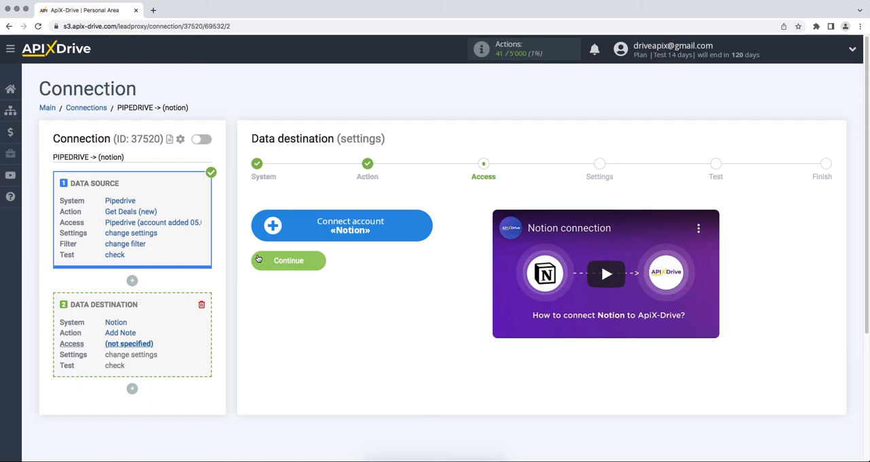
Connect a Notion account, signing in with the gmail.com email and password
left_click(343, 226)
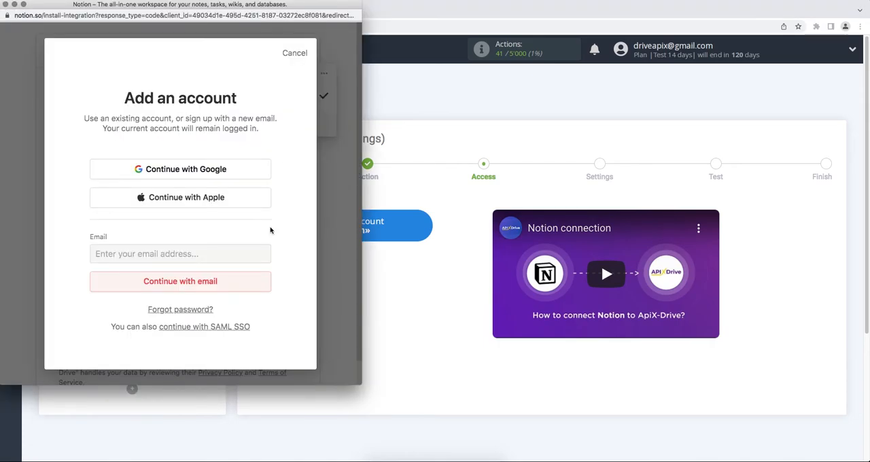
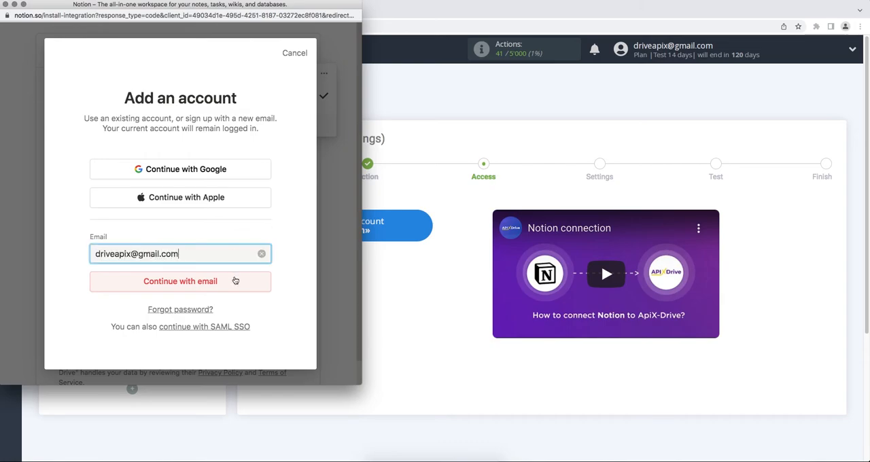
left_click(179, 280)
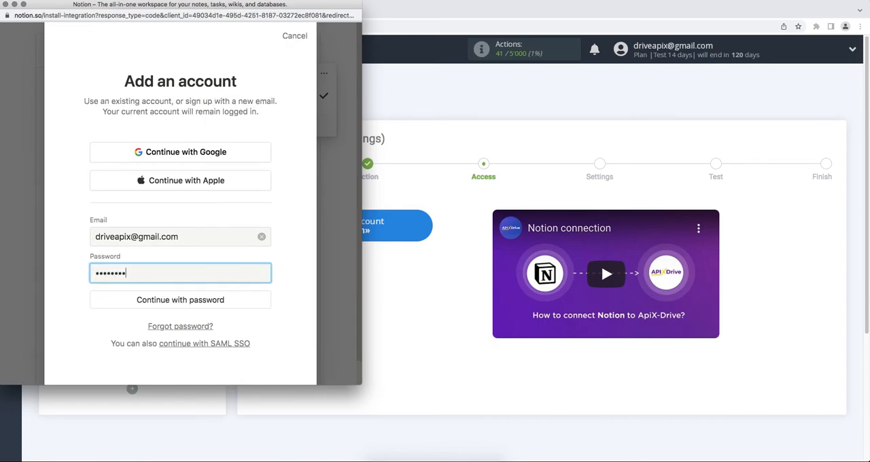
left_click(179, 299)
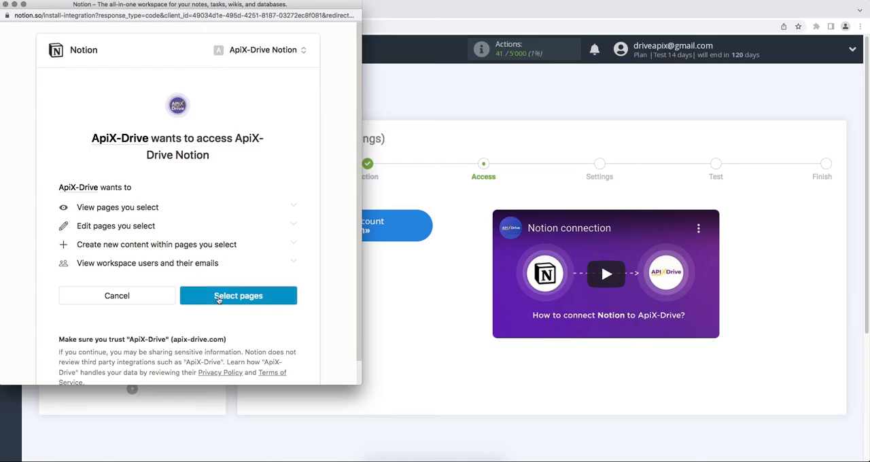
Grant ApiX-Drive access to the ApiX-Drive page in Notion
left_click(238, 295)
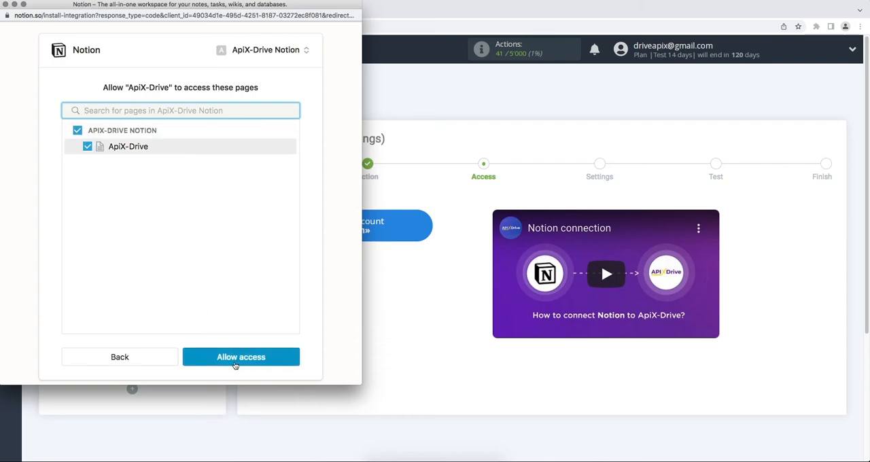
left_click(241, 356)
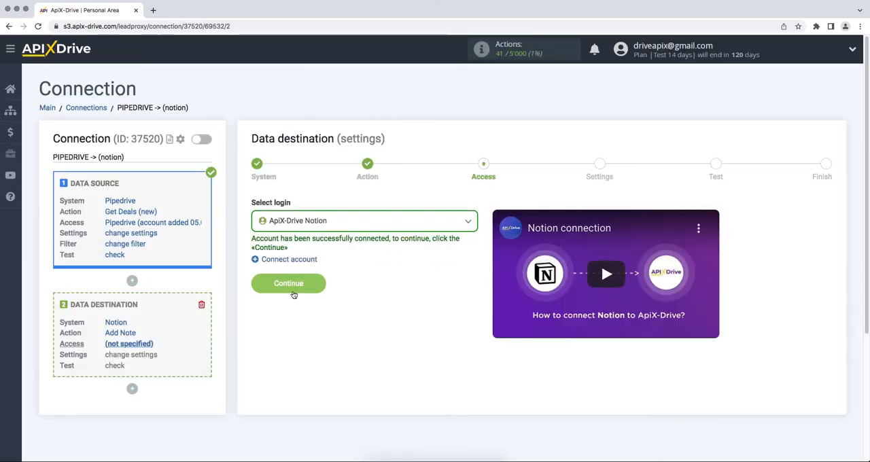
Confirm the Notion login and select the ApiX-Drive database as destination
left_click(288, 283)
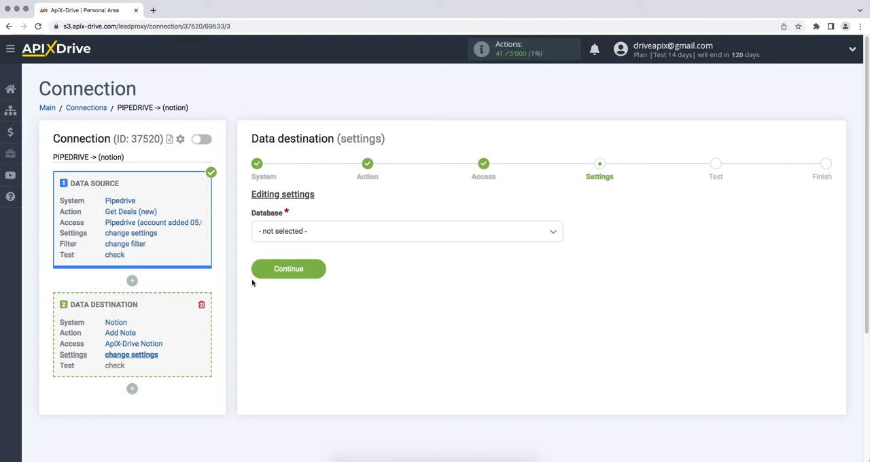
left_click(407, 231)
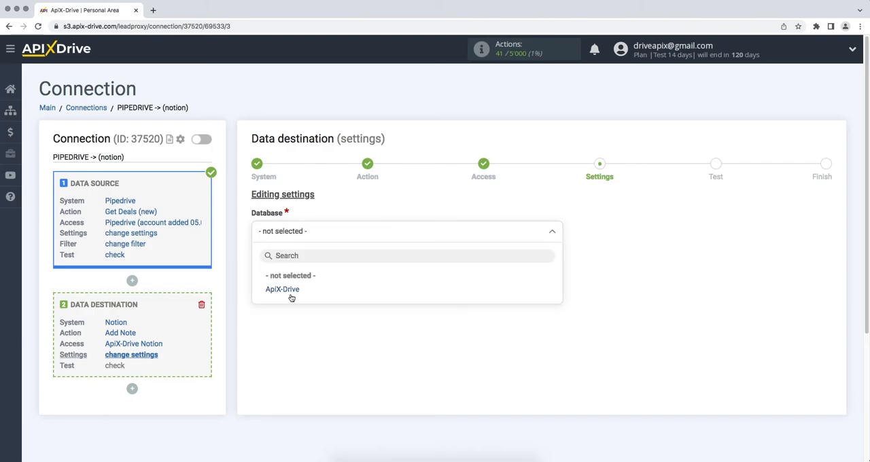
left_click(283, 288)
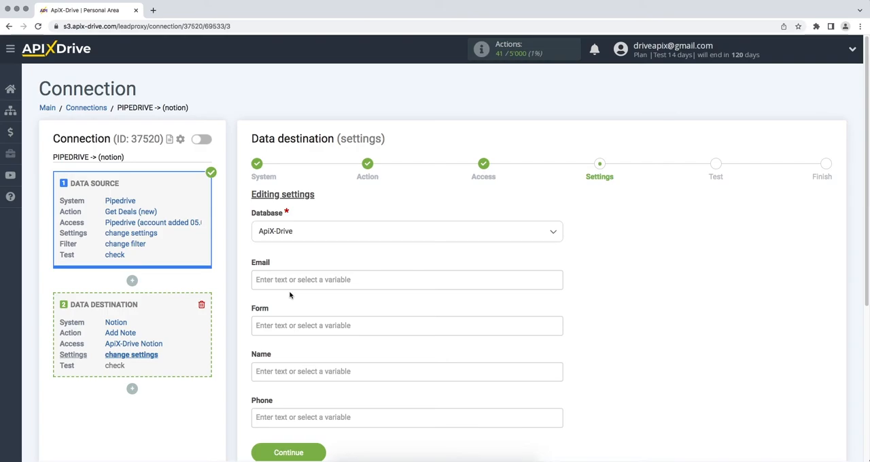
Map the contact email into Email and set Form to 'New deal from Pipedrive' plus Deal created
left_click(406, 280)
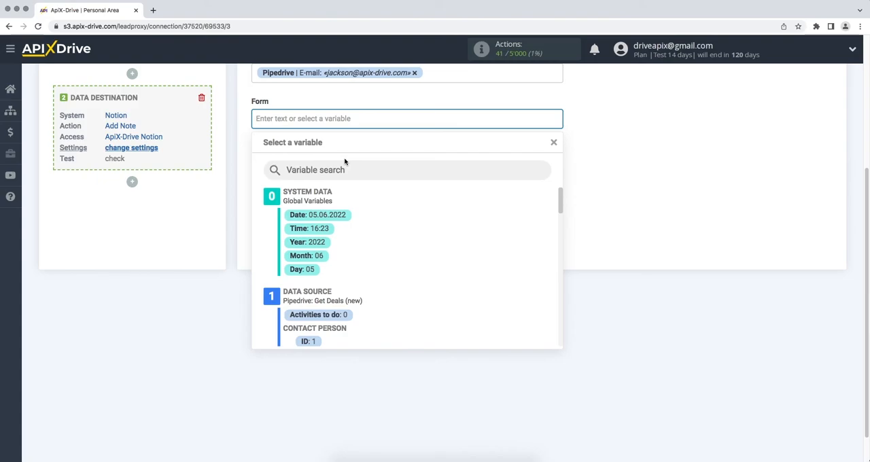
type("New deal fro")
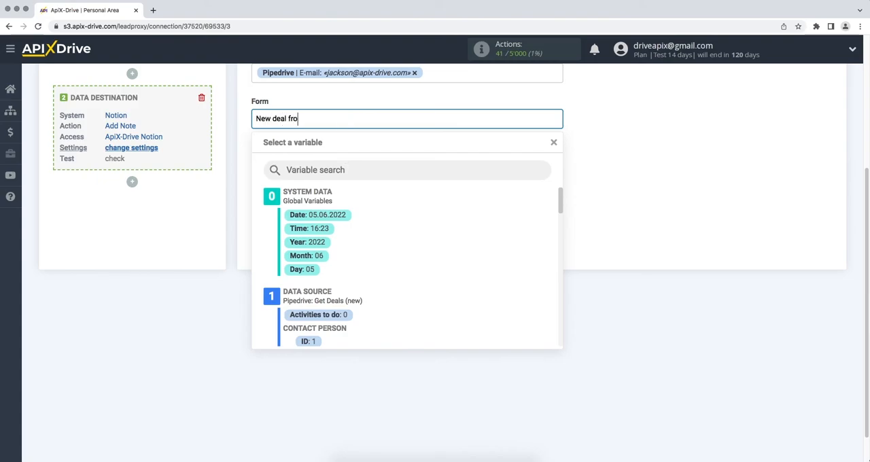
type("m Pipedrive")
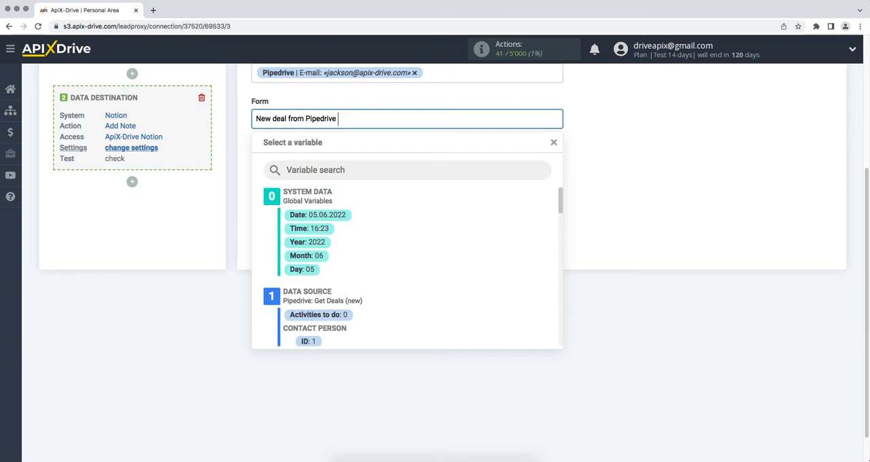
scroll("down", 3)
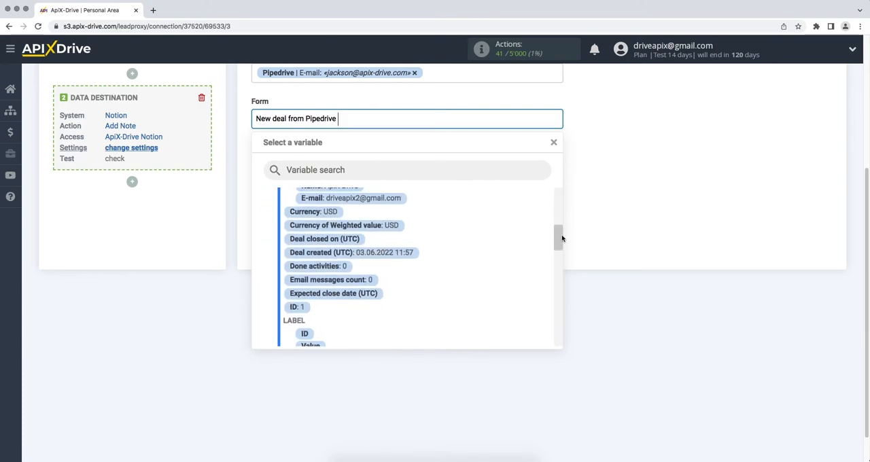
left_click(351, 252)
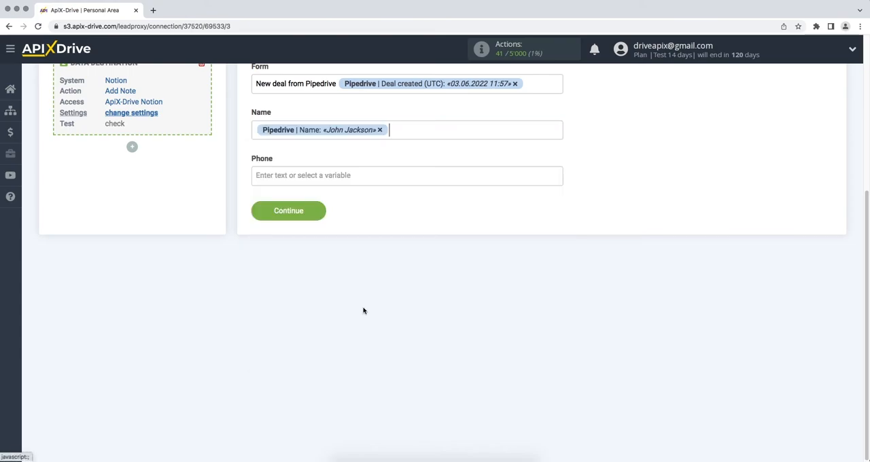
Map the contact's phone into Phone and continue to the test step
left_click(407, 176)
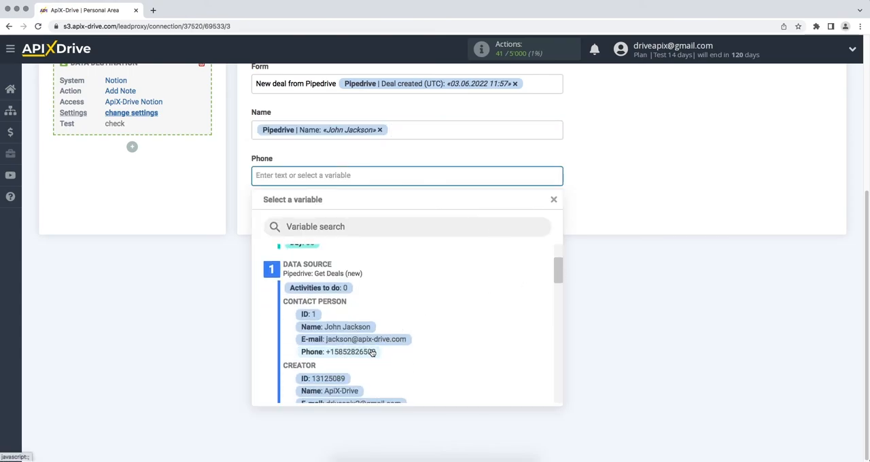
left_click(337, 351)
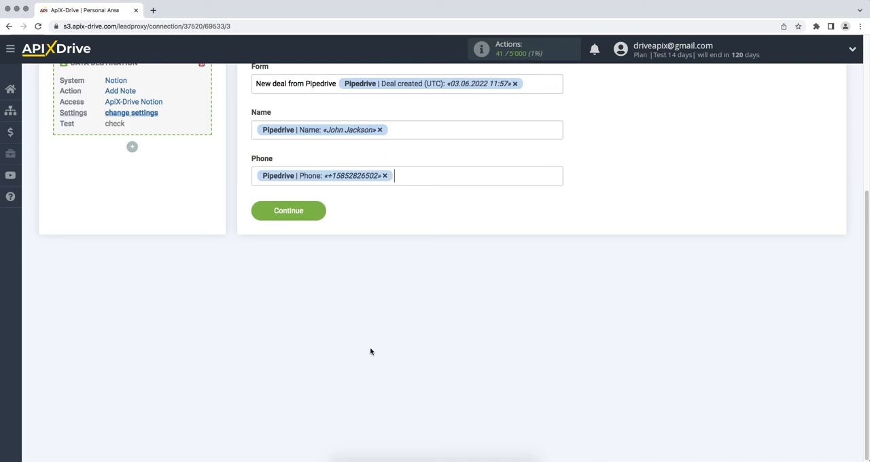
left_click(288, 210)
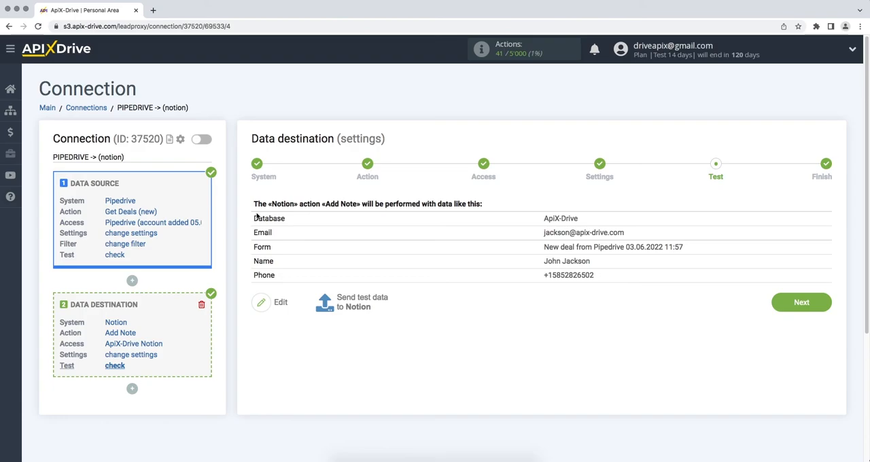
Send a test note to Notion and proceed to the final setup step
left_click(361, 302)
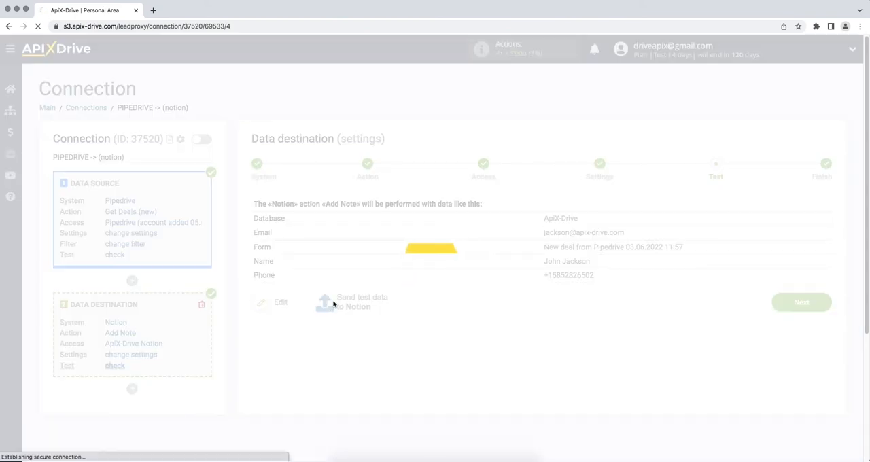
left_click(362, 302)
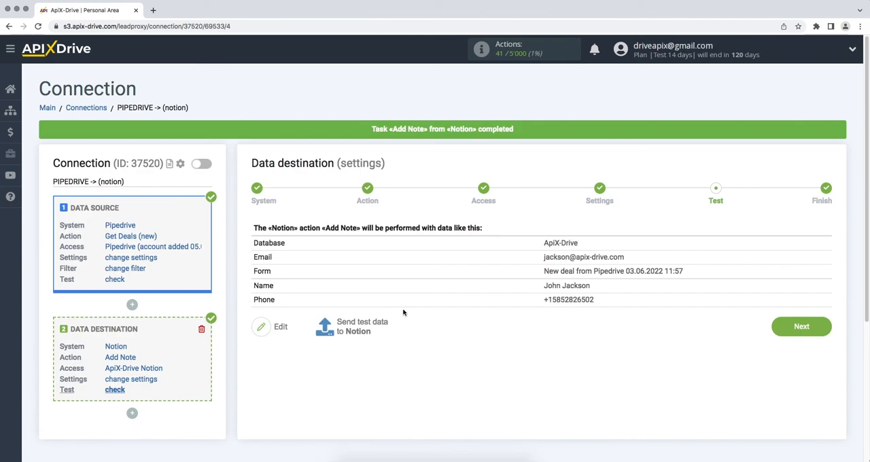
left_click(801, 326)
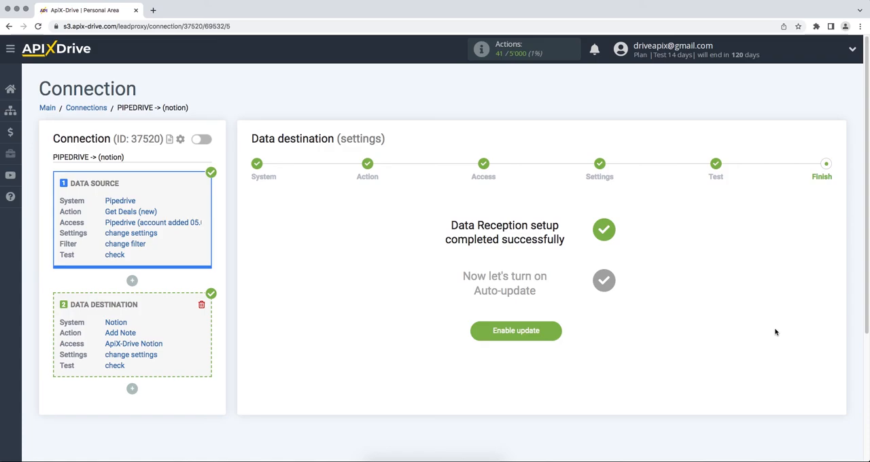
Enable auto-update for the Pipedrive-to-Notion connection on the Finish step
left_click(515, 330)
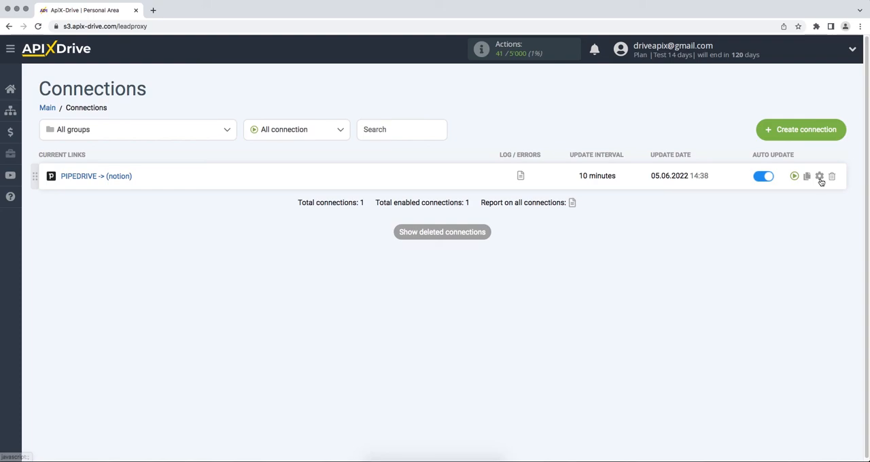
Set the connection's update interval to 5 minutes in its settings and save
left_click(820, 177)
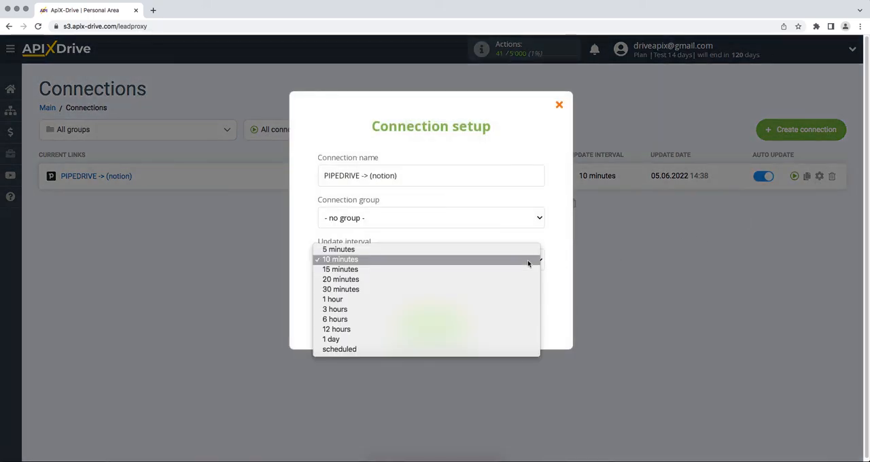
left_click(337, 250)
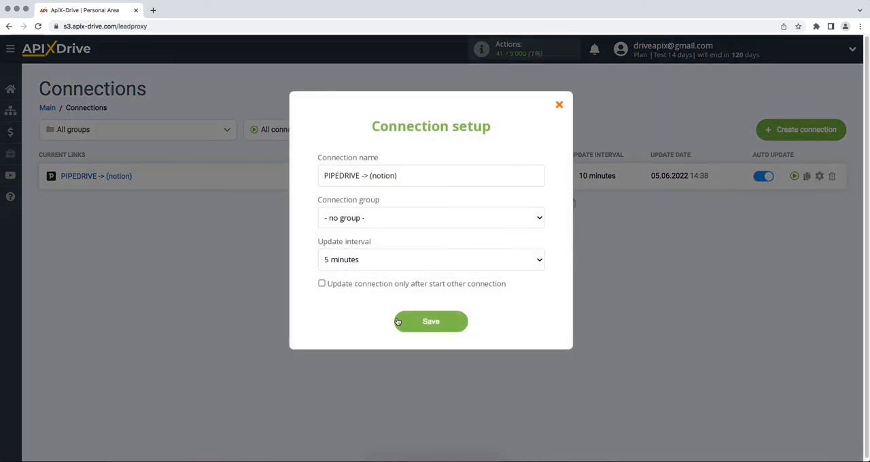
left_click(430, 321)
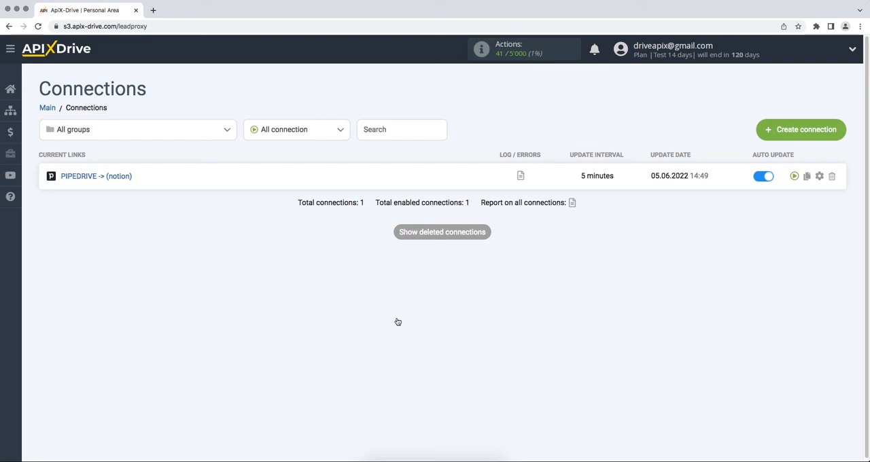